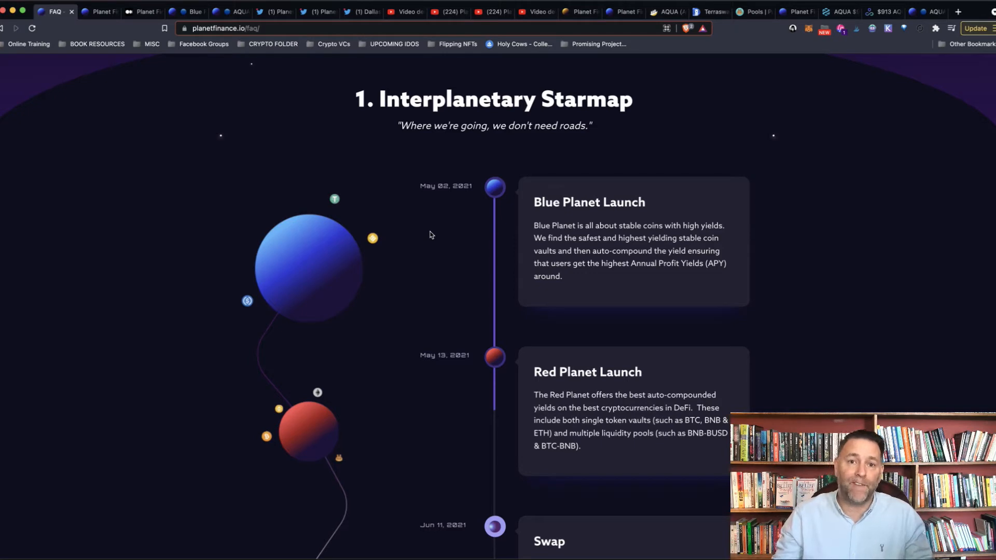
mouse_move(443, 229)
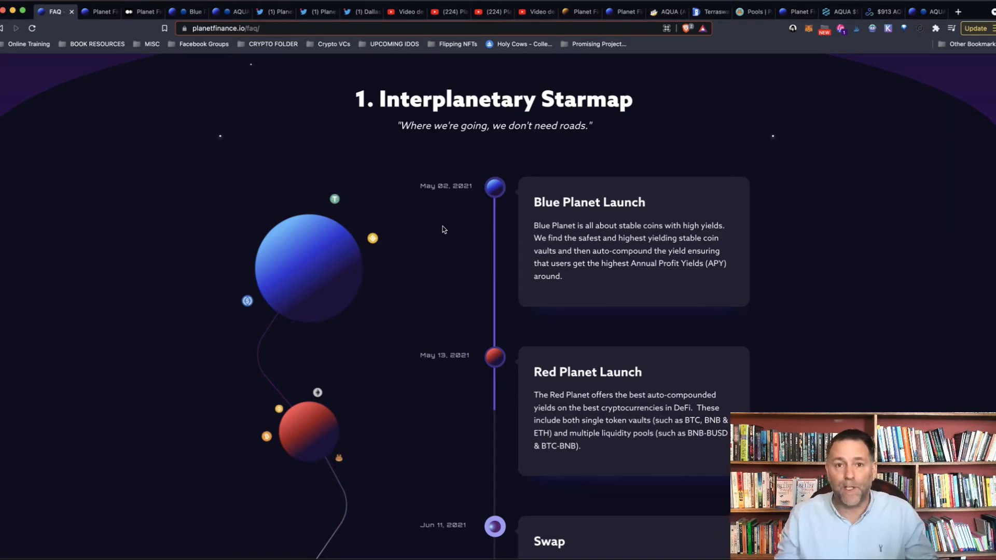
Scroll through the FAQ roadmap page before leaving it.
scroll(down, 3)
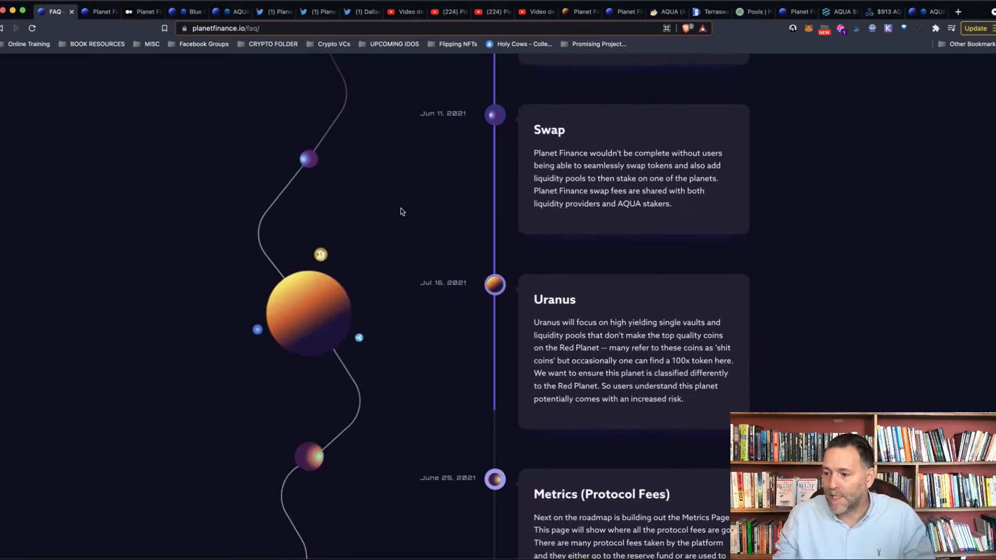
scroll(down, 3)
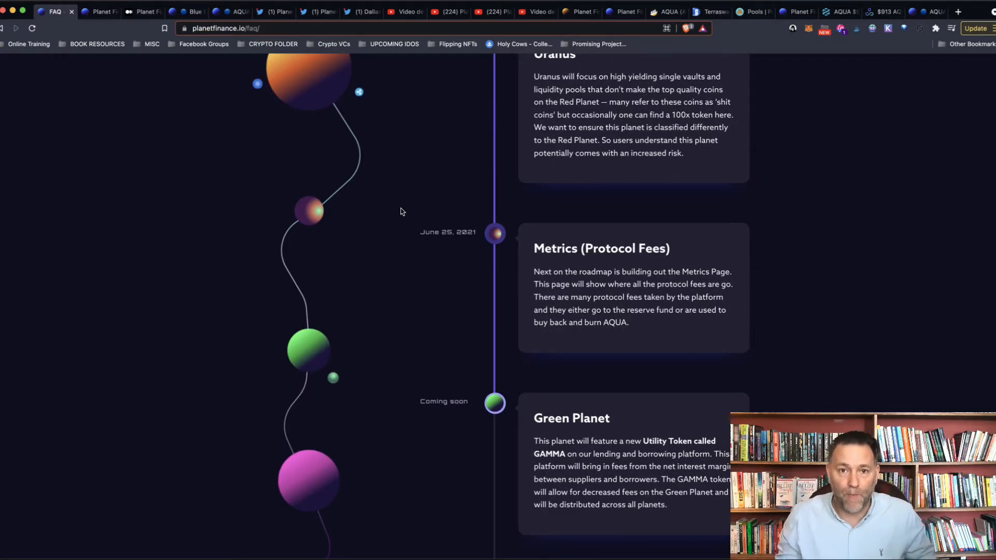
scroll(up, 3)
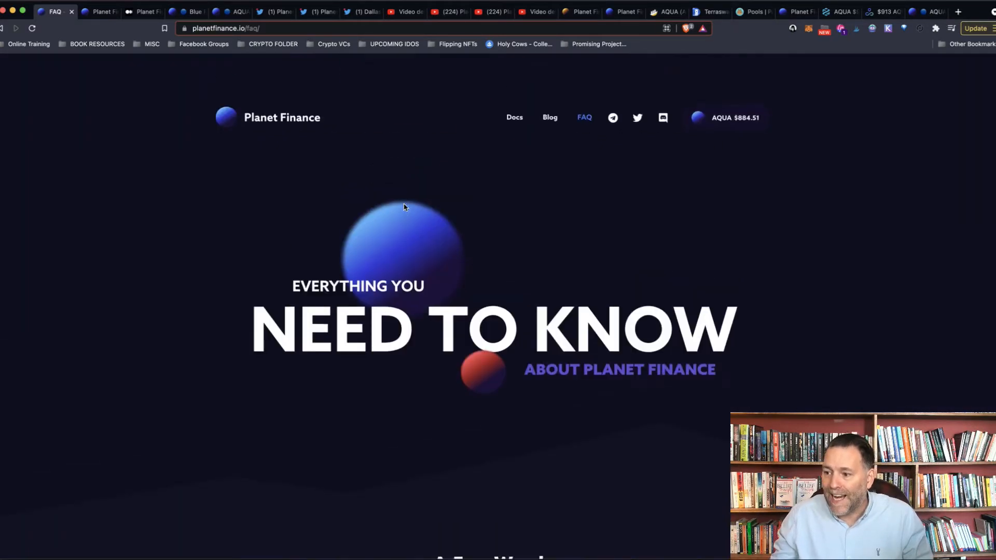
scroll(down, 3)
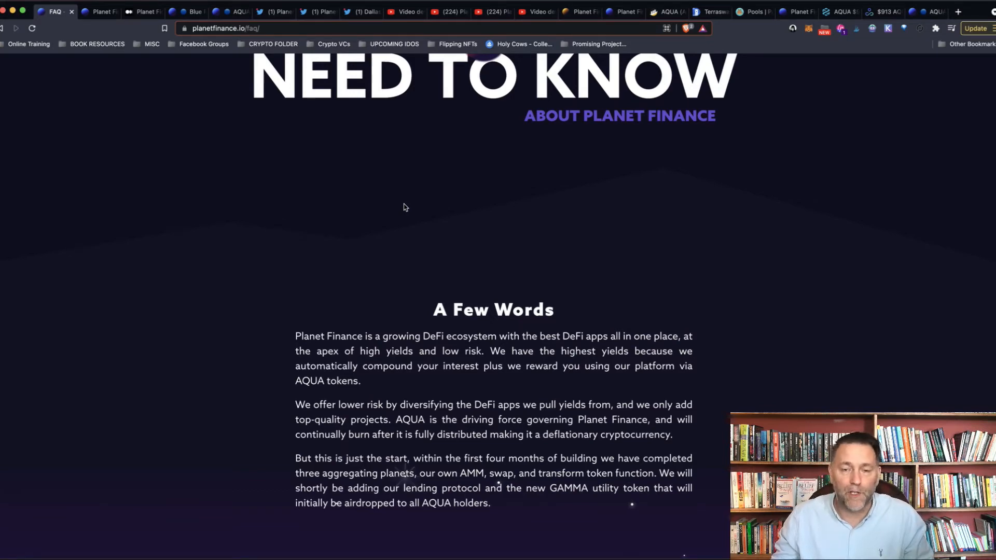
mouse_move(373, 214)
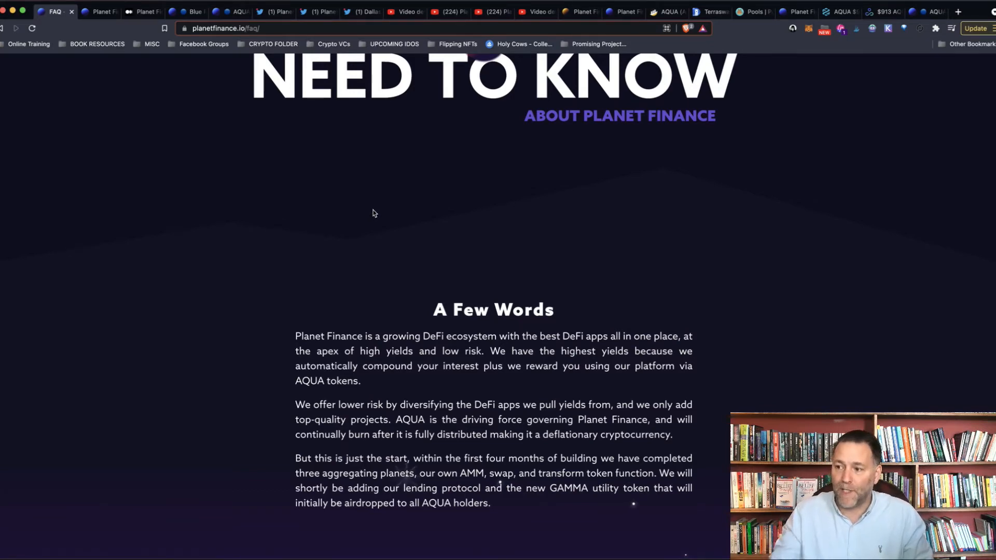
scroll(down, 3)
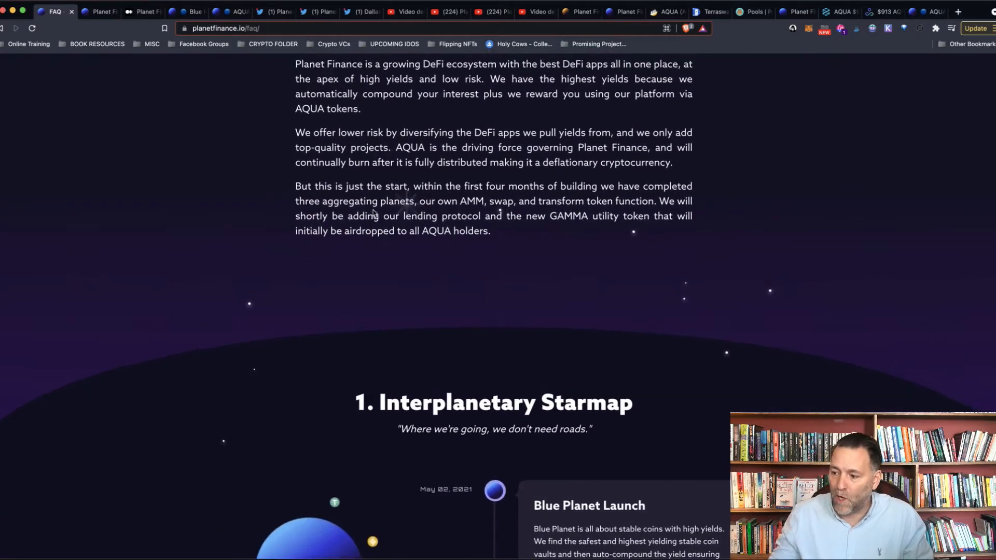
scroll(down, 3)
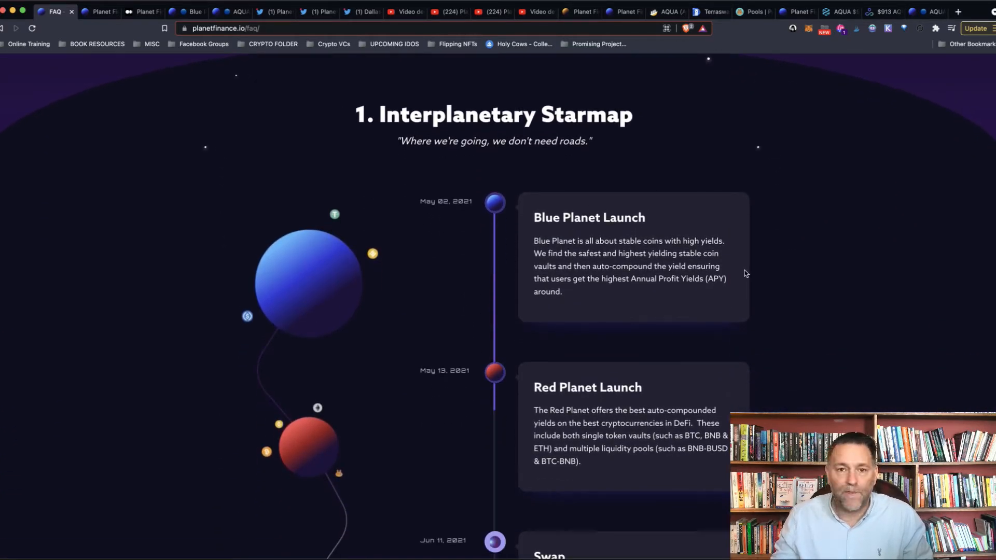
Switch to the Blue Planet tab and review Deposit & Earn down to UST-USDC and BUSD-DAI vaults.
click(98, 12)
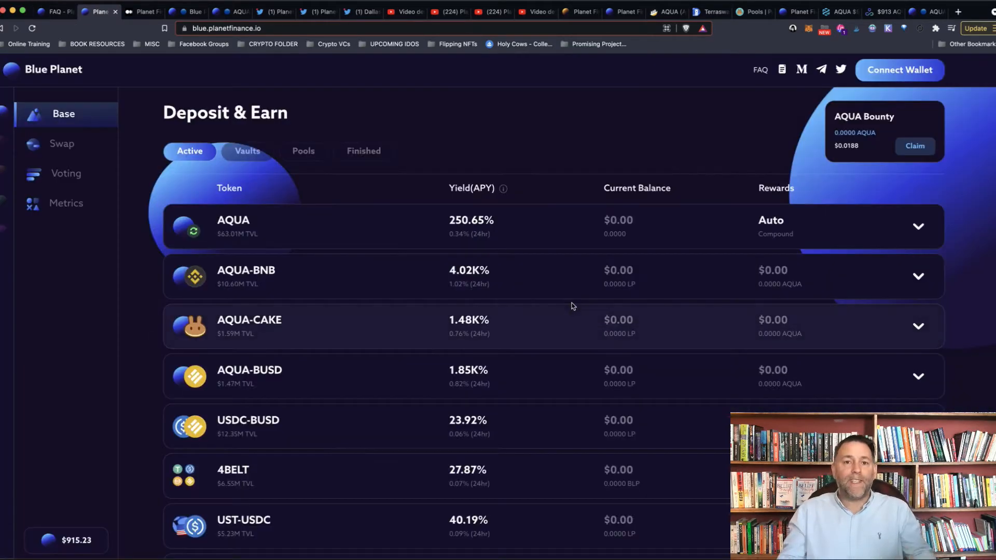
mouse_move(531, 295)
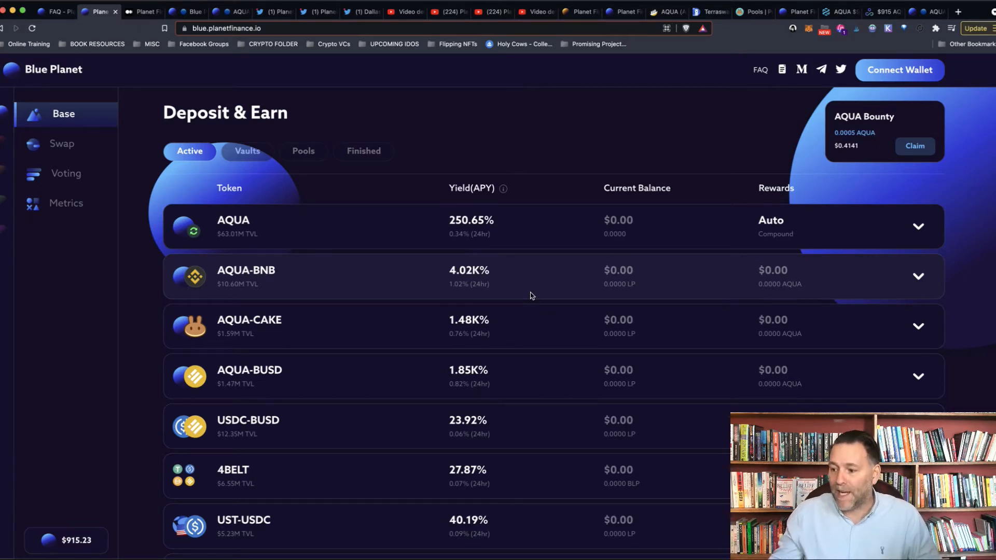
scroll(down, 3)
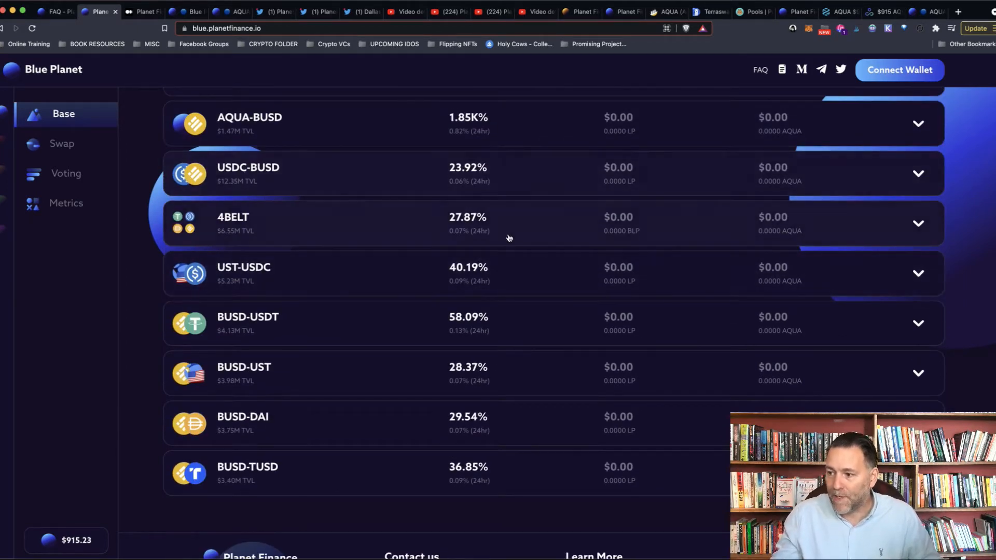
mouse_move(512, 303)
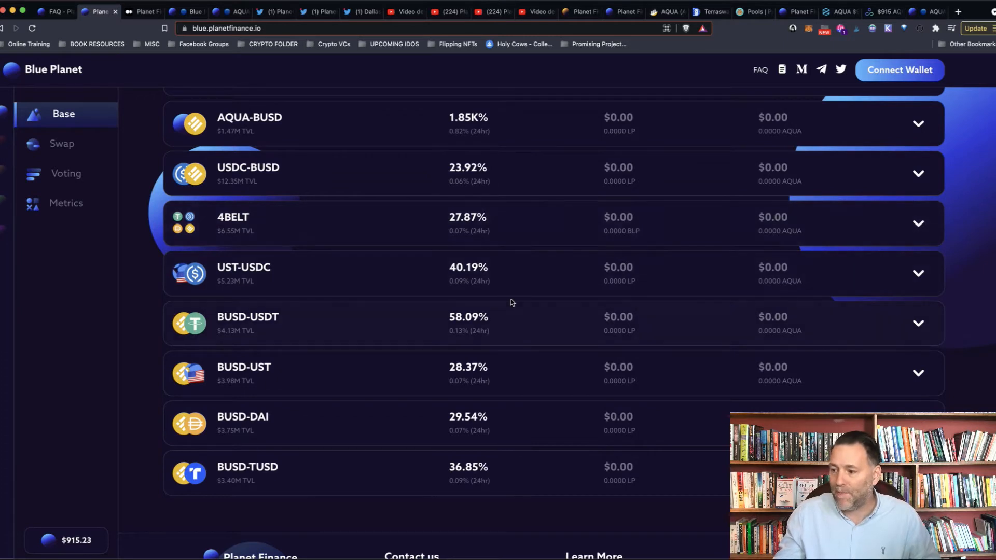
mouse_move(489, 329)
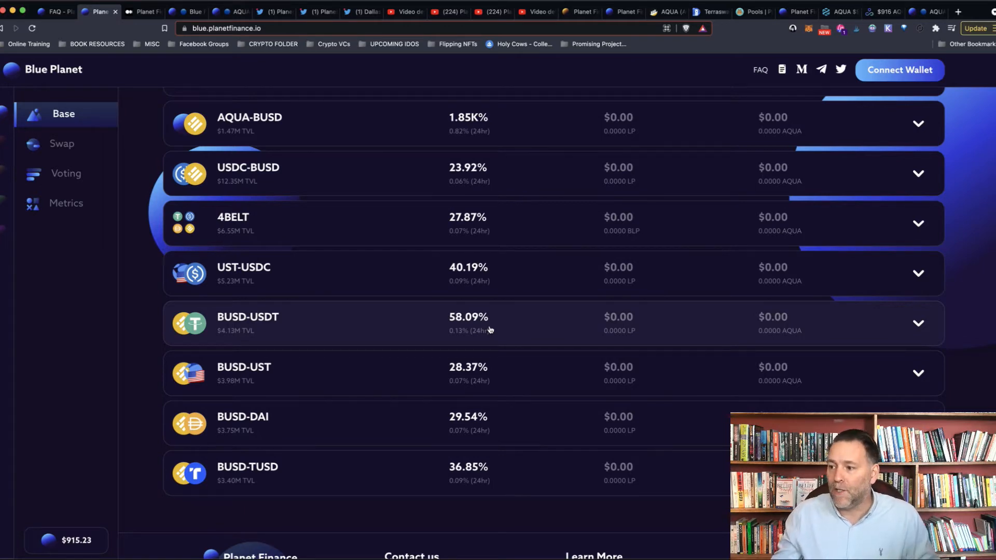
scroll(up, 3)
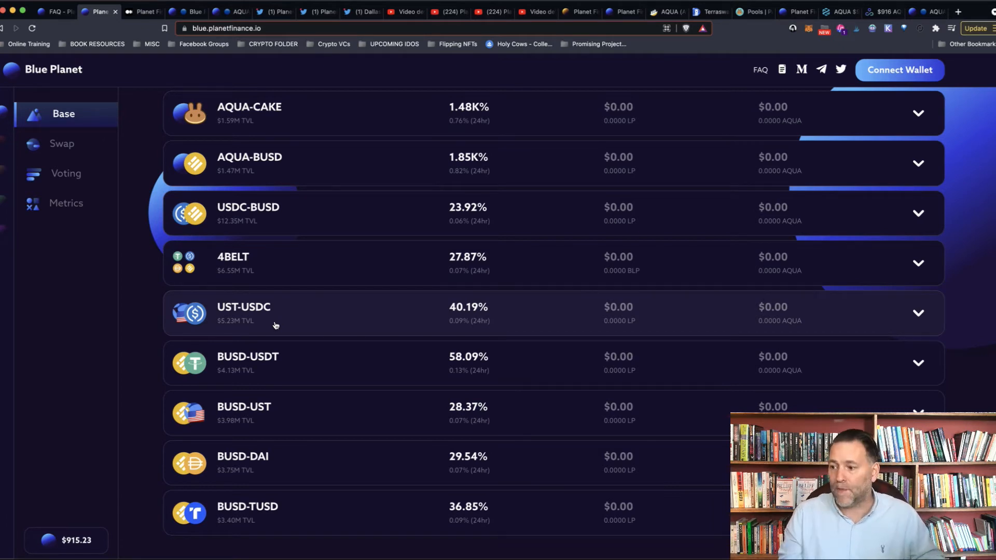
mouse_move(489, 329)
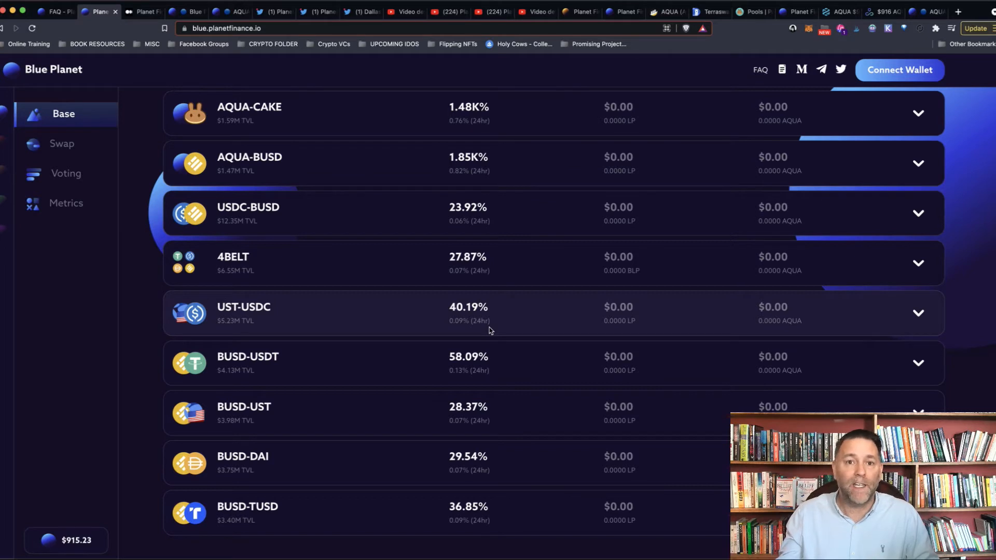
click(917, 312)
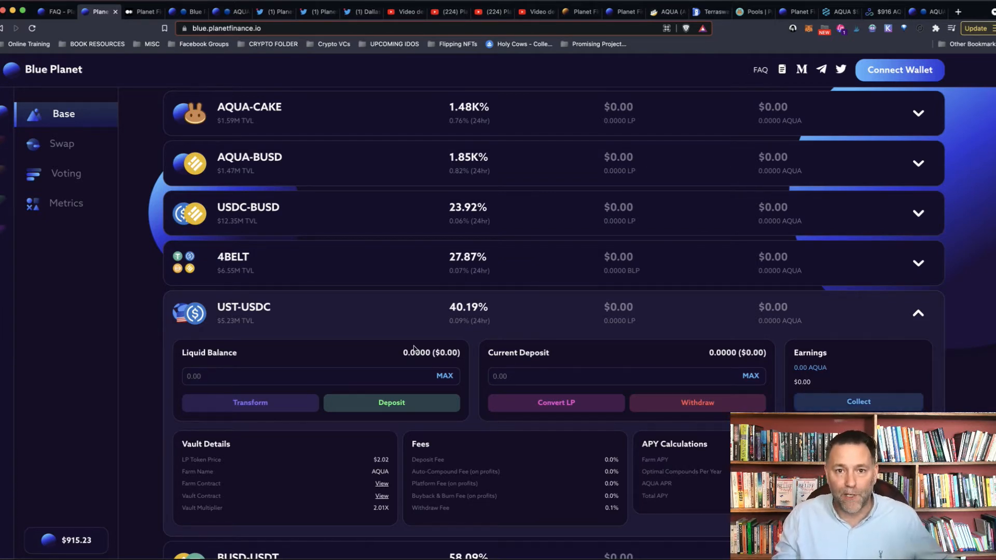
mouse_move(924, 347)
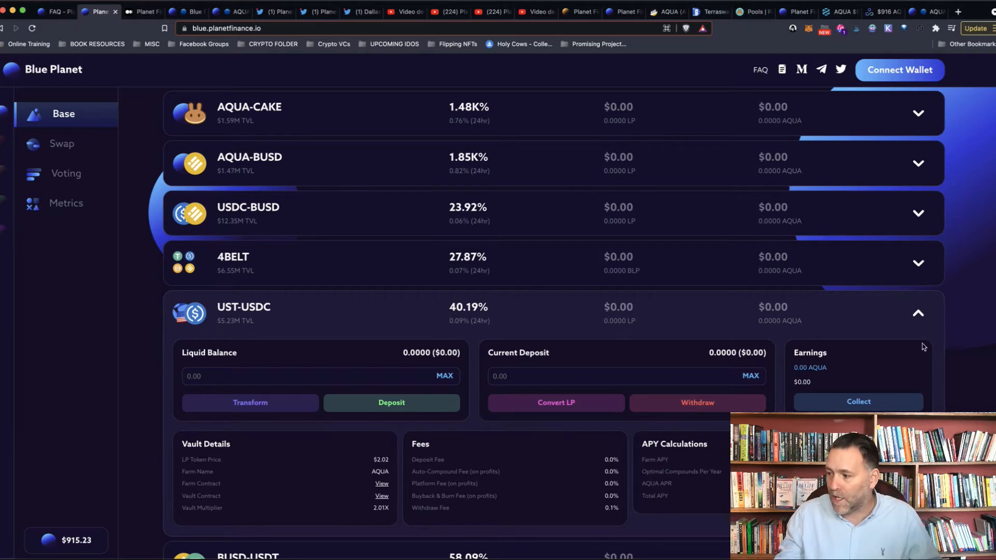
click(918, 312)
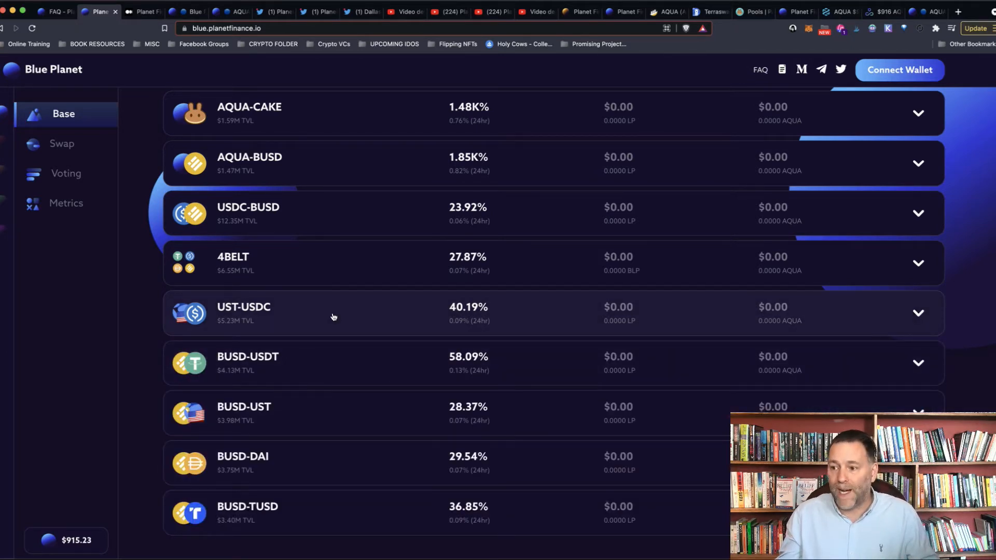
scroll(up, 3)
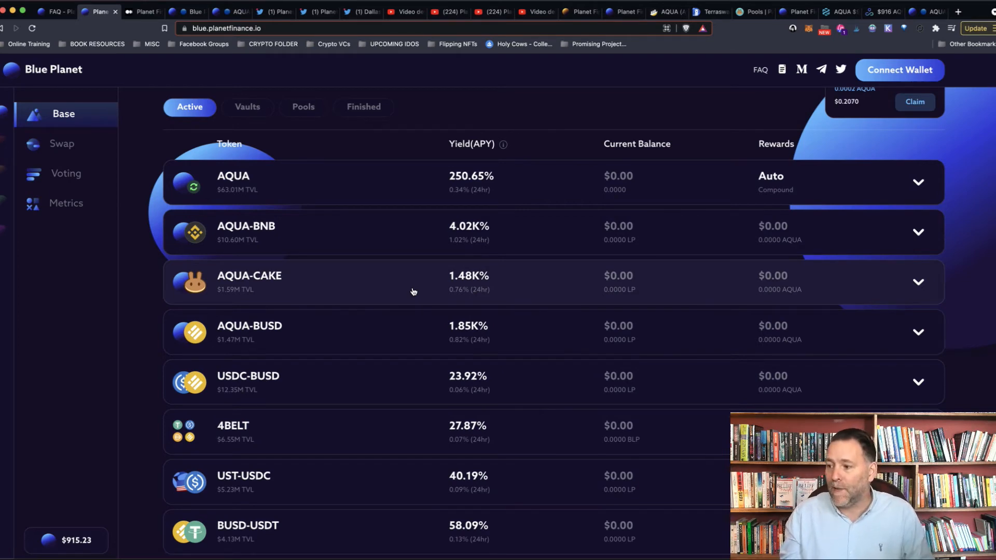
scroll(up, 3)
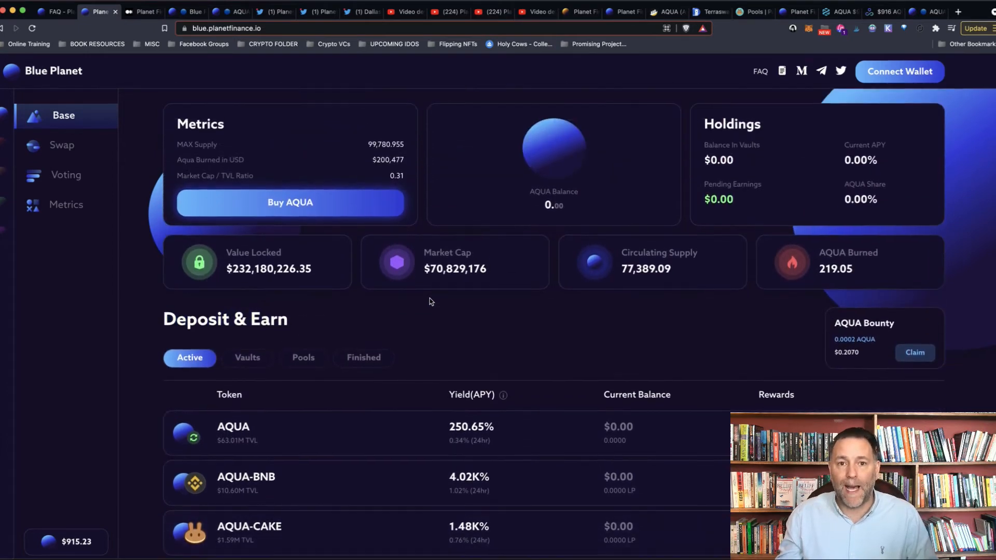
scroll(down, 3)
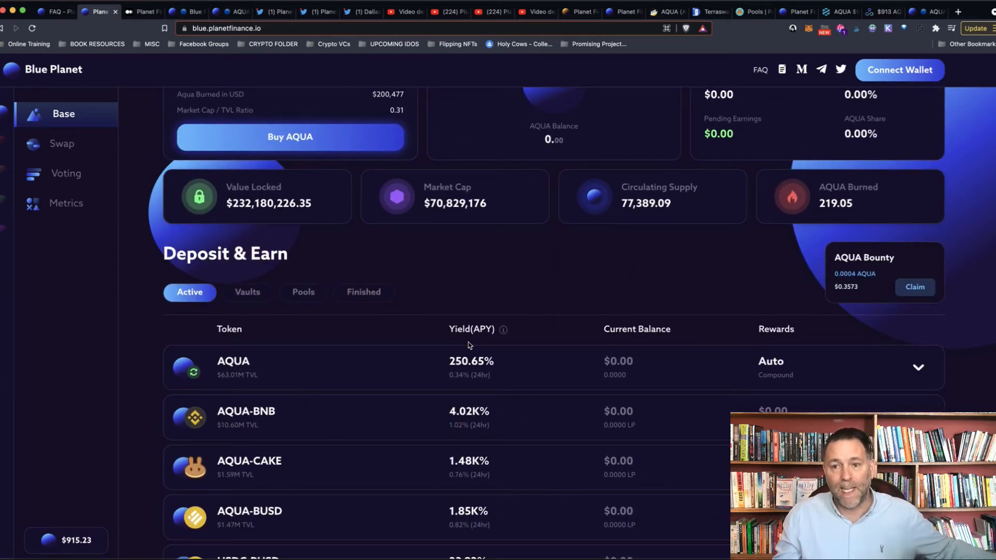
scroll(down, 3)
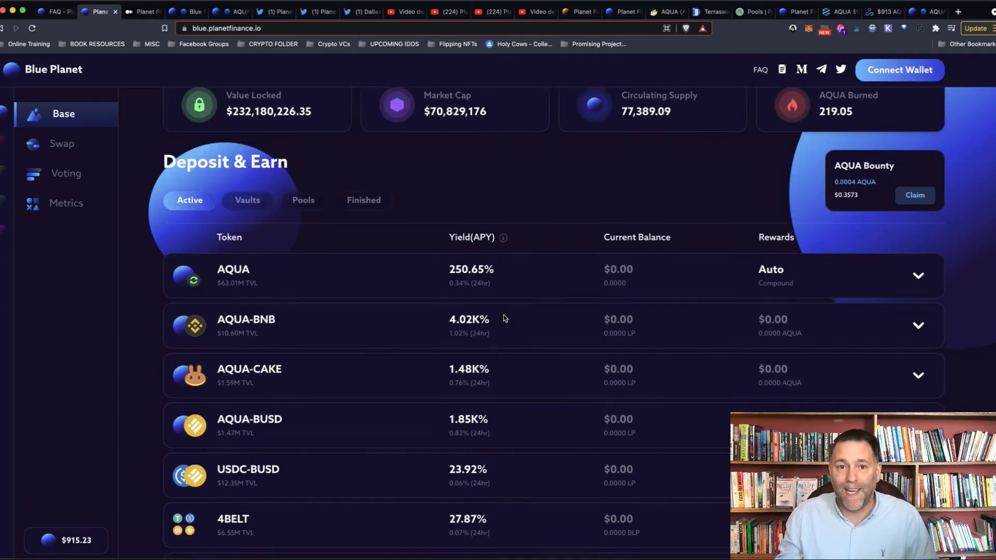
scroll(down, 3)
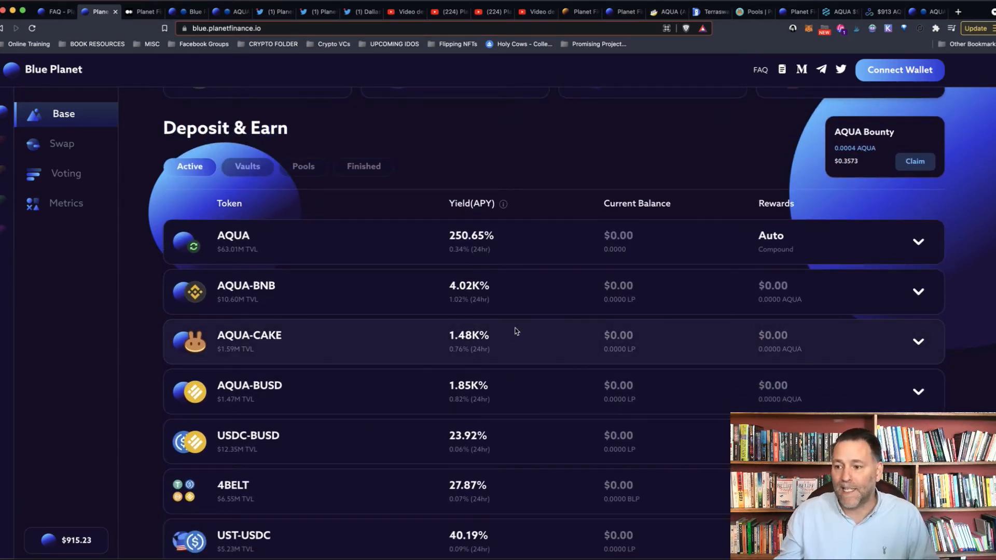
mouse_move(495, 322)
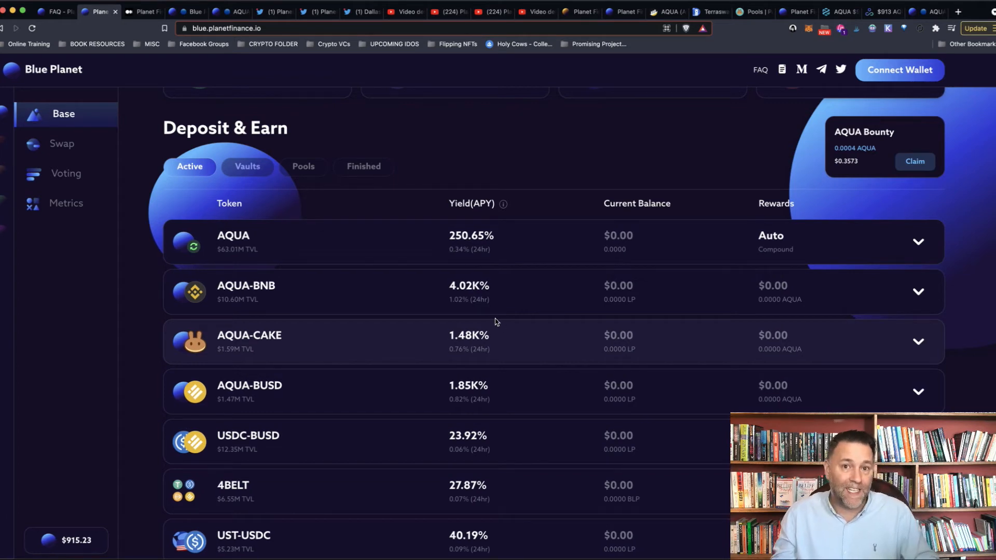
scroll(down, 3)
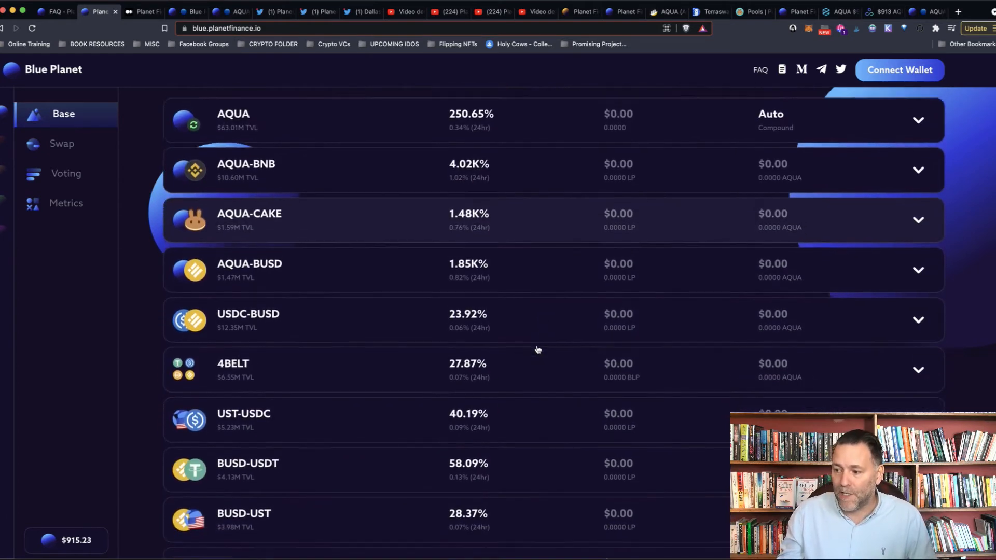
scroll(down, 3)
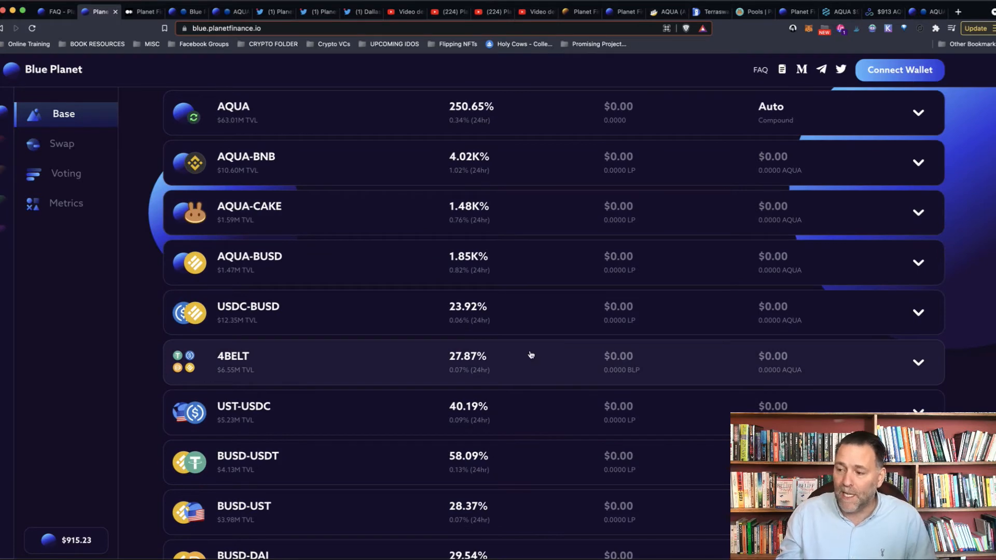
scroll(up, 3)
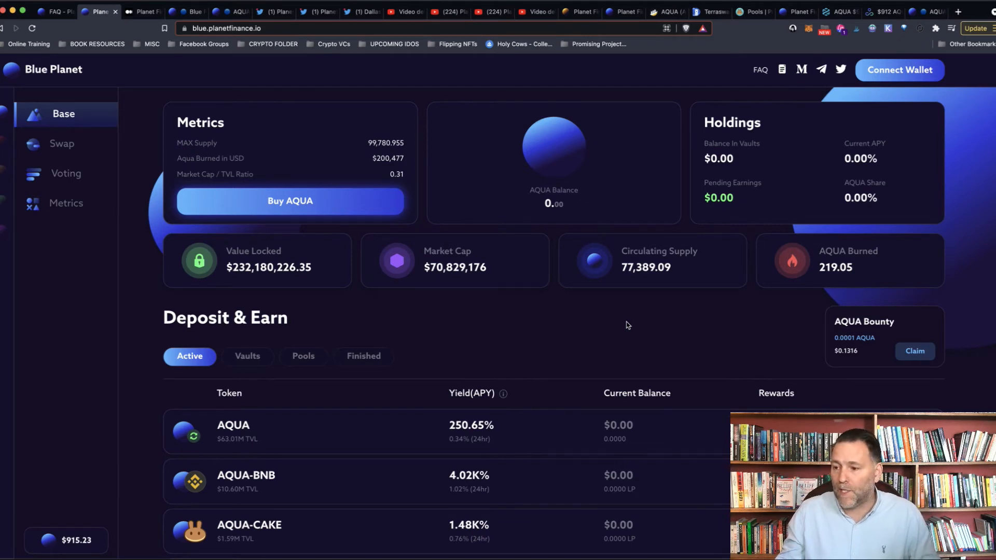
mouse_move(80, 156)
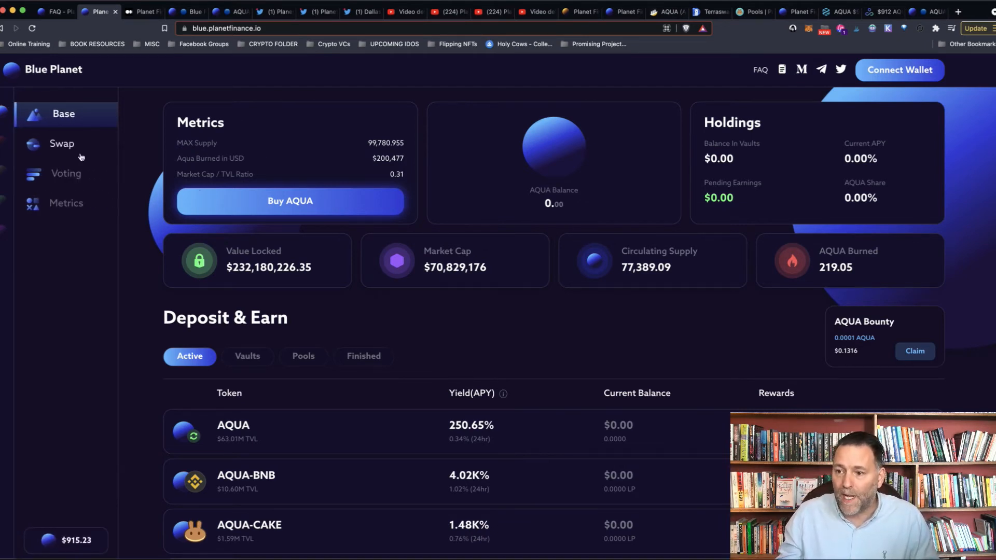
click(62, 144)
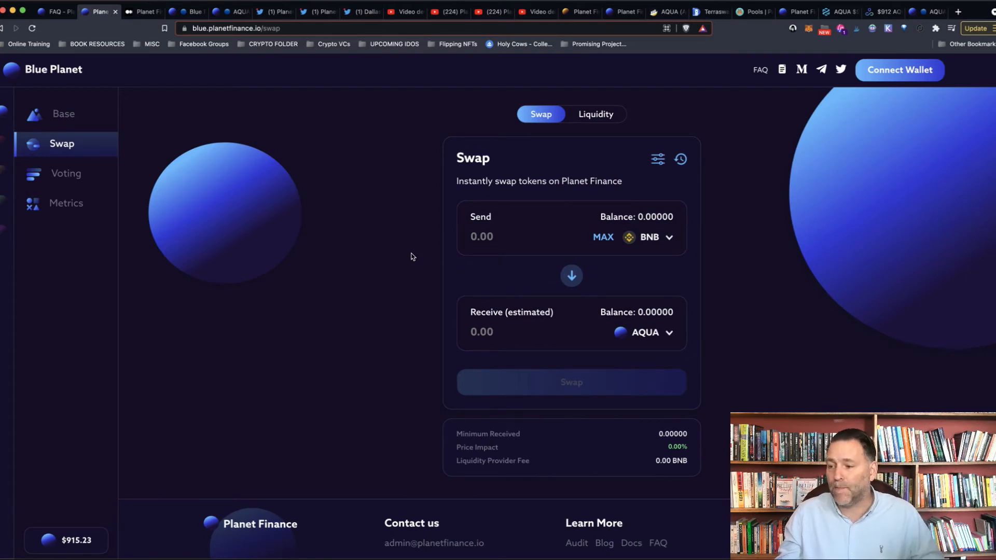
mouse_move(652, 316)
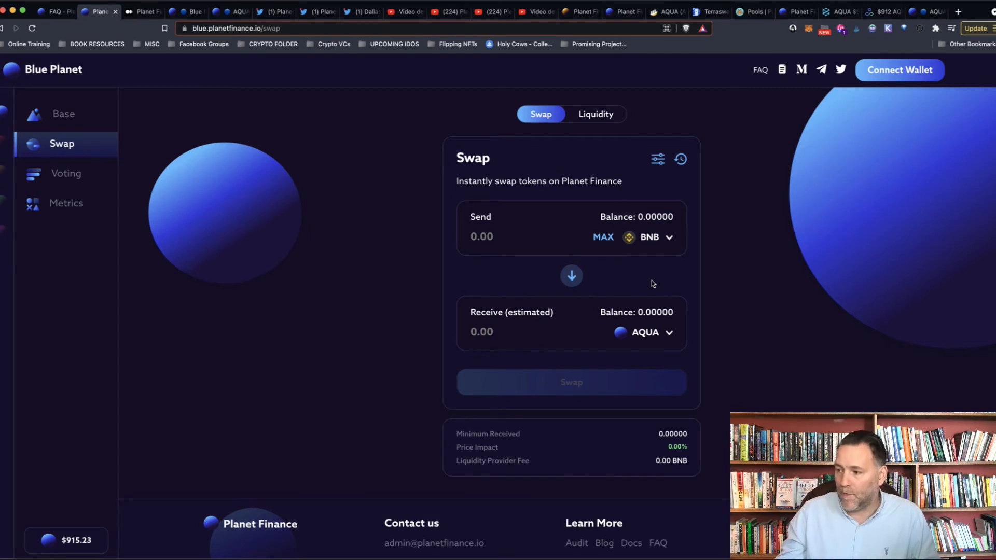
click(649, 236)
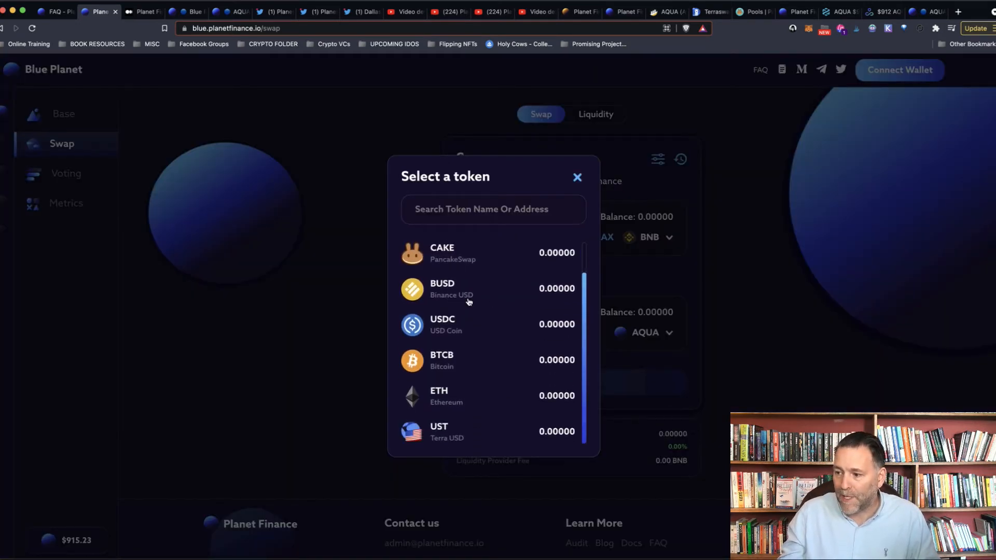
mouse_move(479, 388)
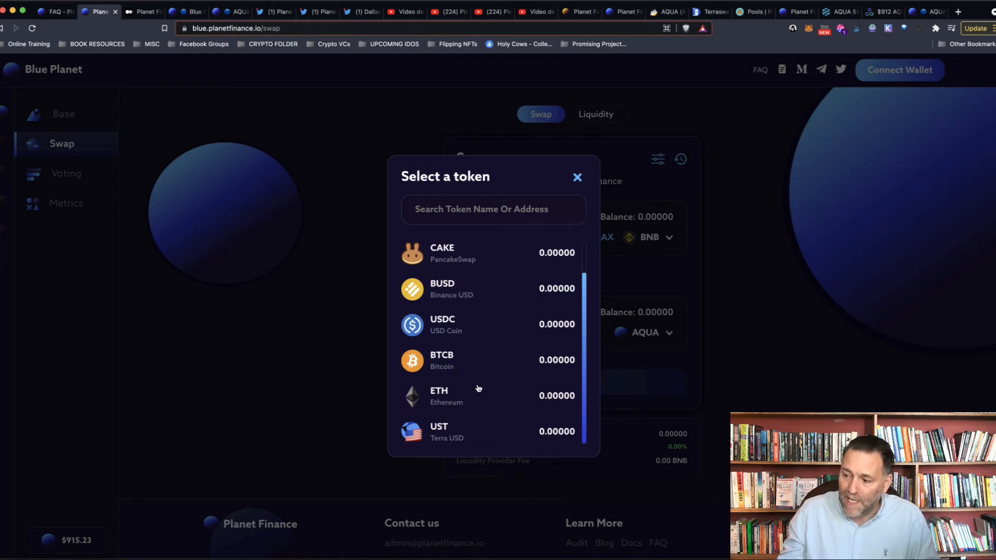
scroll(up, 3)
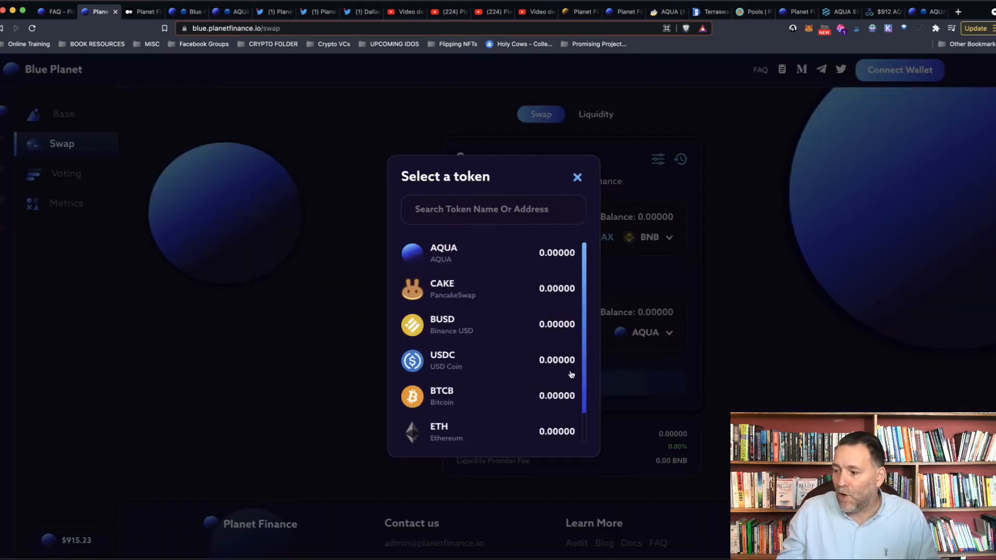
scroll(down, 3)
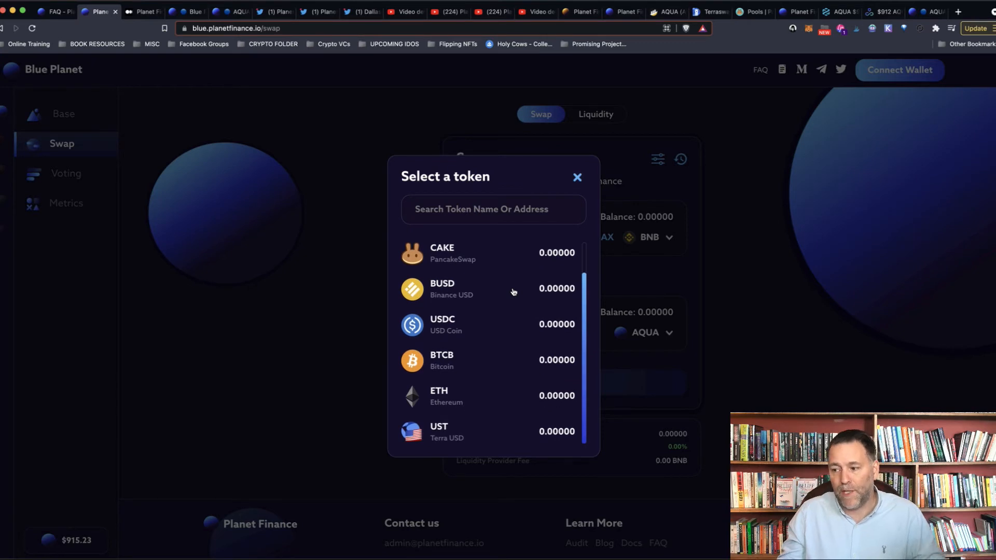
click(577, 177)
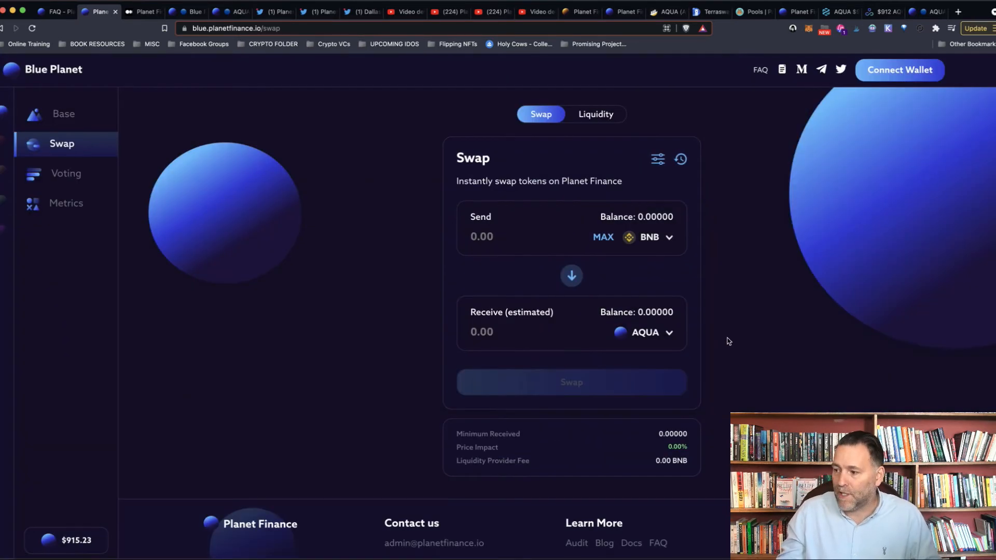
mouse_move(731, 373)
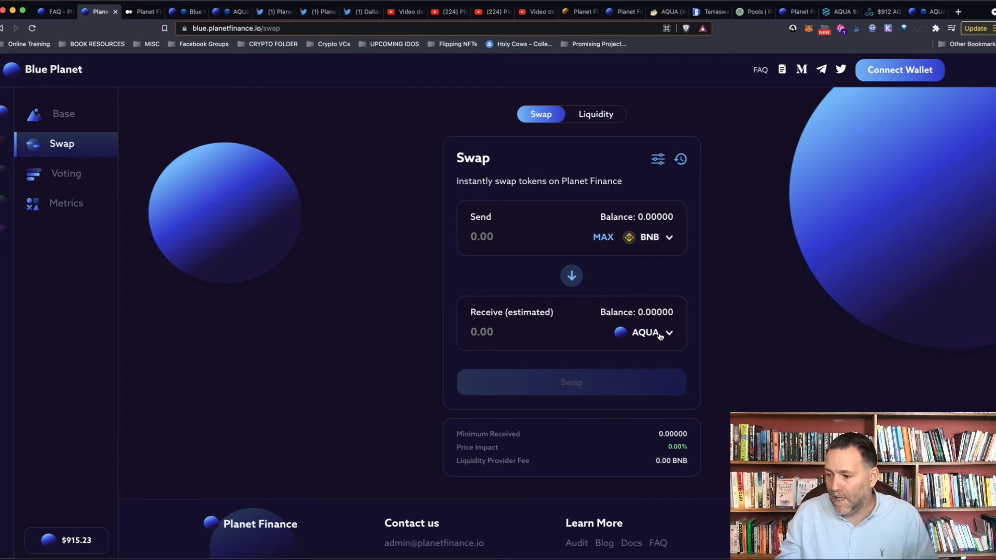
mouse_move(501, 250)
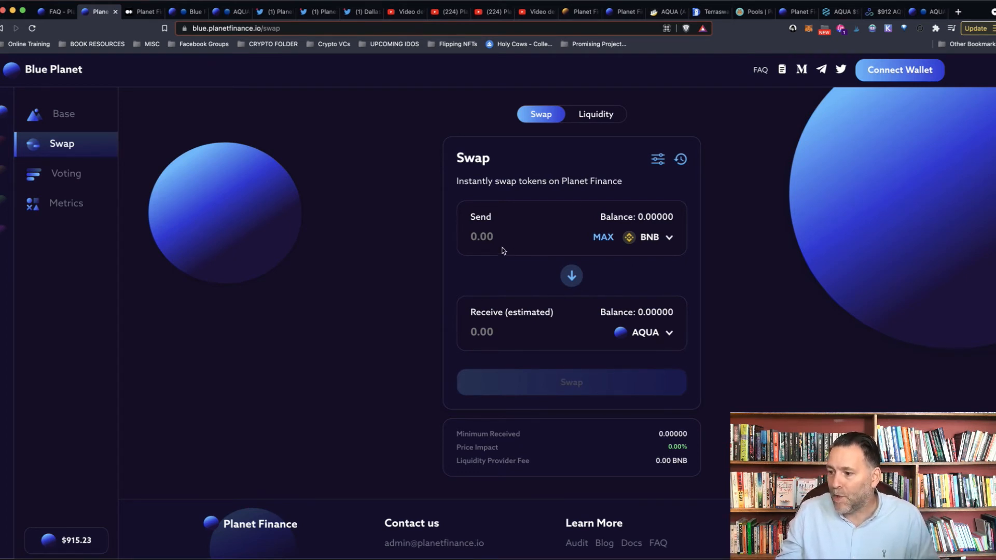
Enter 10000 in Send to get the BNB swap quote.
text(1000)
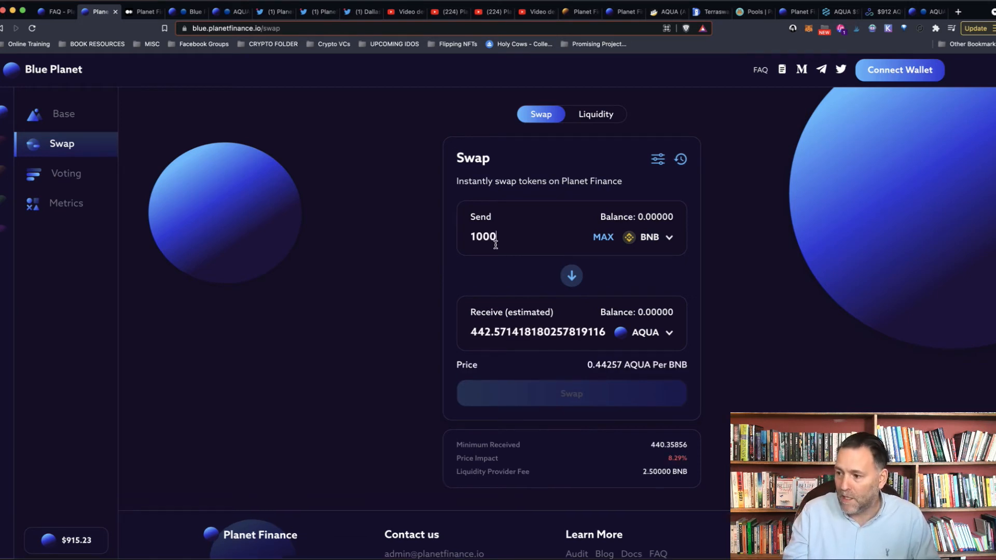
text(0)
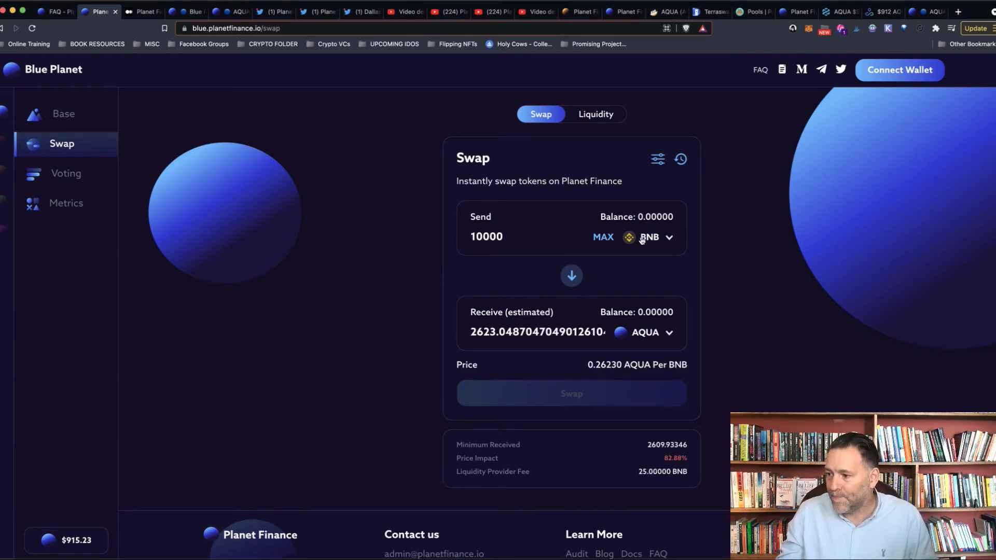
Change the Send token to BUSD and quote 10000 BUSD at about 10.78 AQUA, 1.37% impact.
click(656, 236)
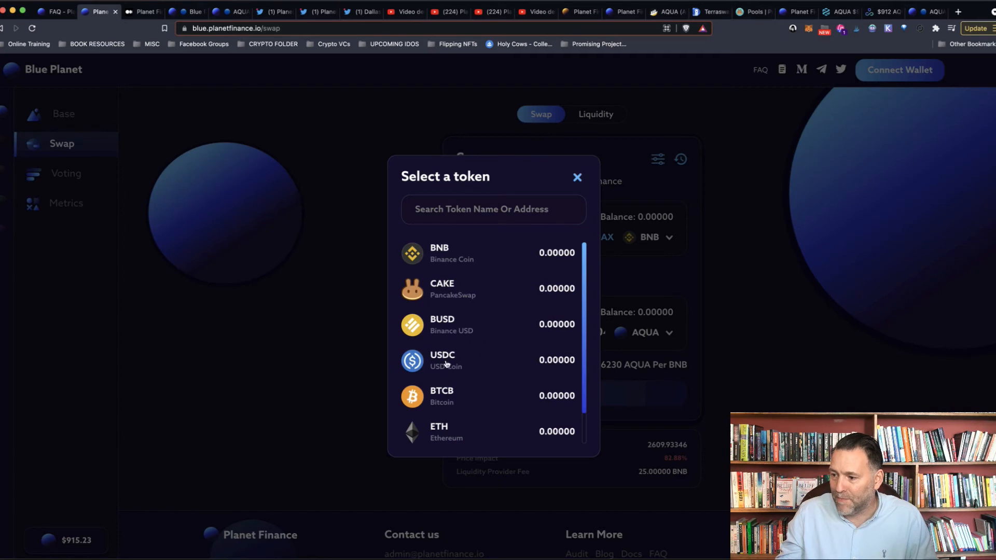
click(442, 324)
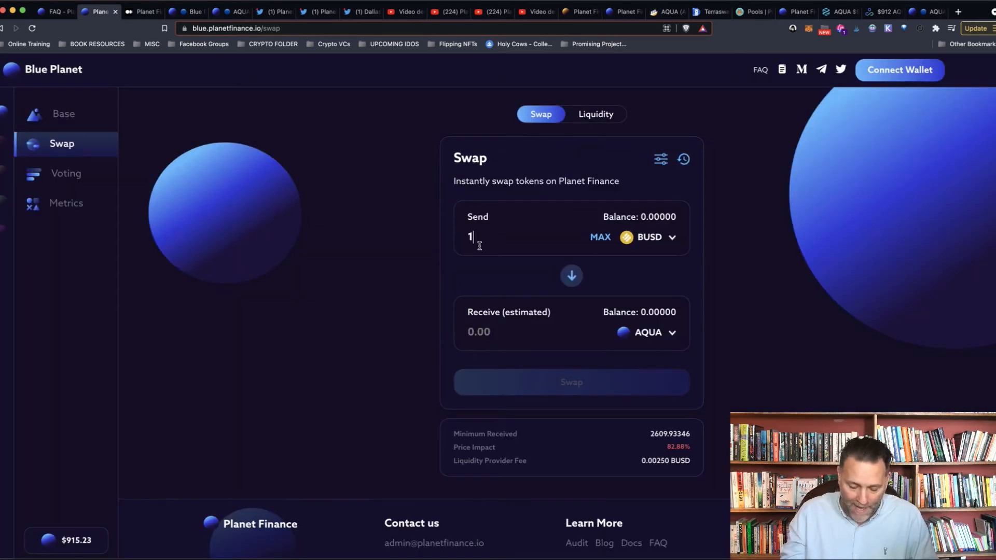
text(0000)
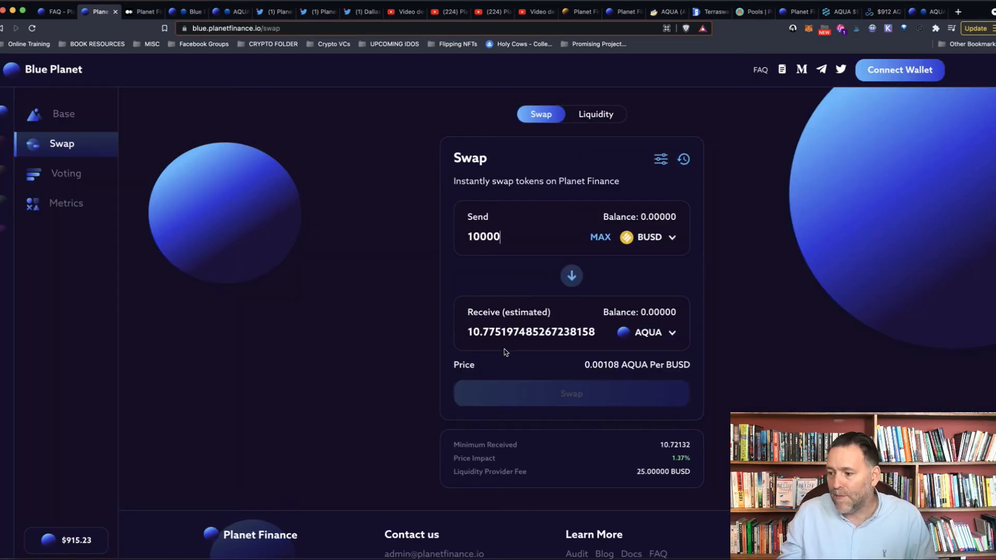
mouse_move(717, 480)
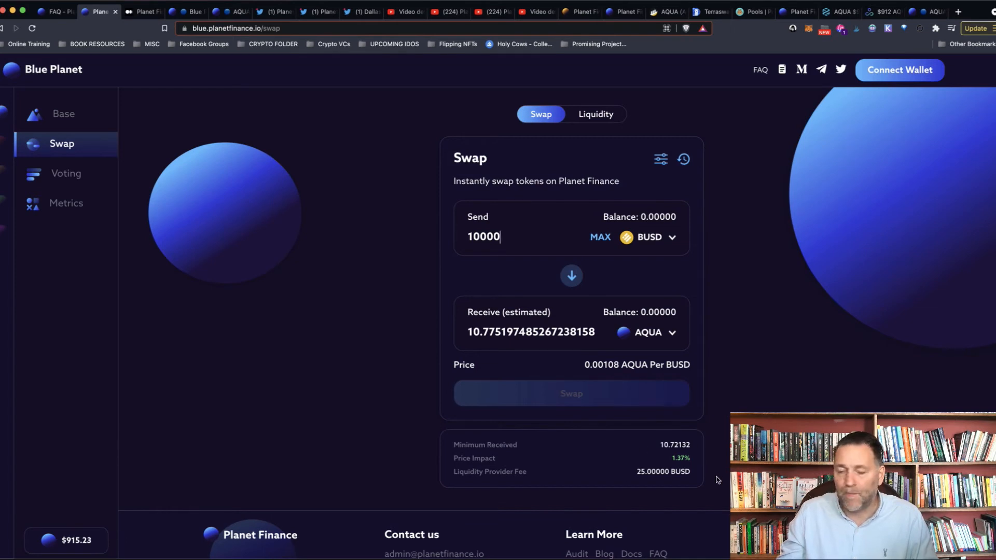
mouse_move(648, 375)
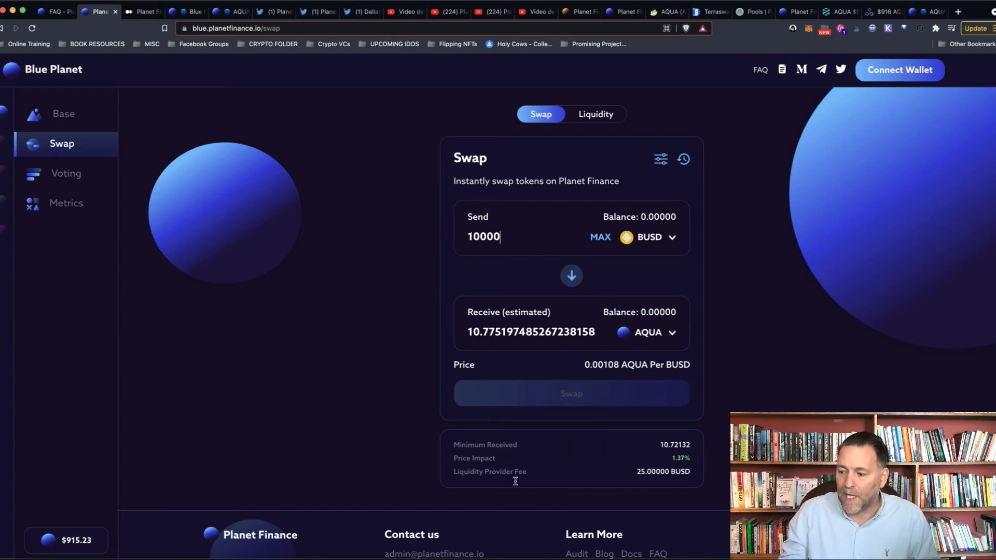
mouse_move(648, 487)
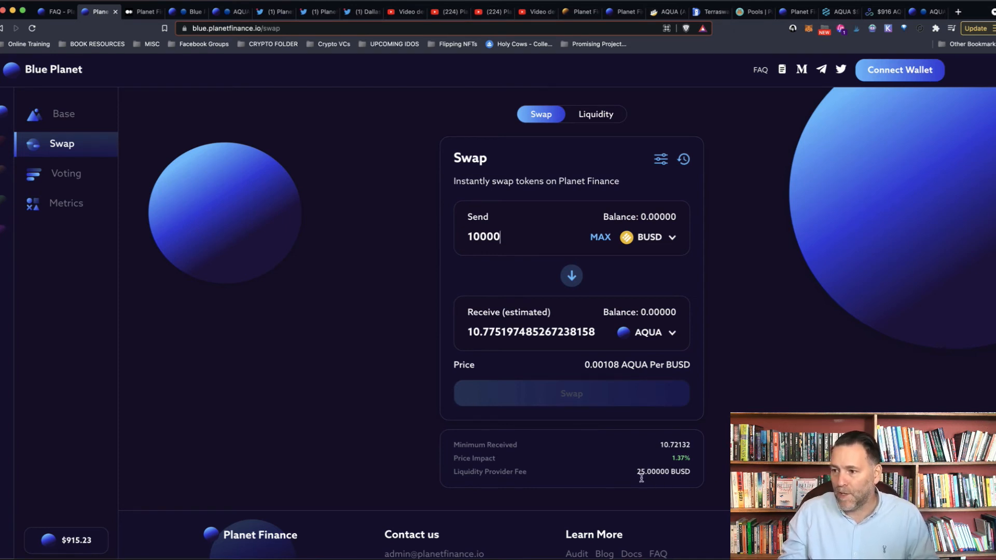
mouse_move(619, 349)
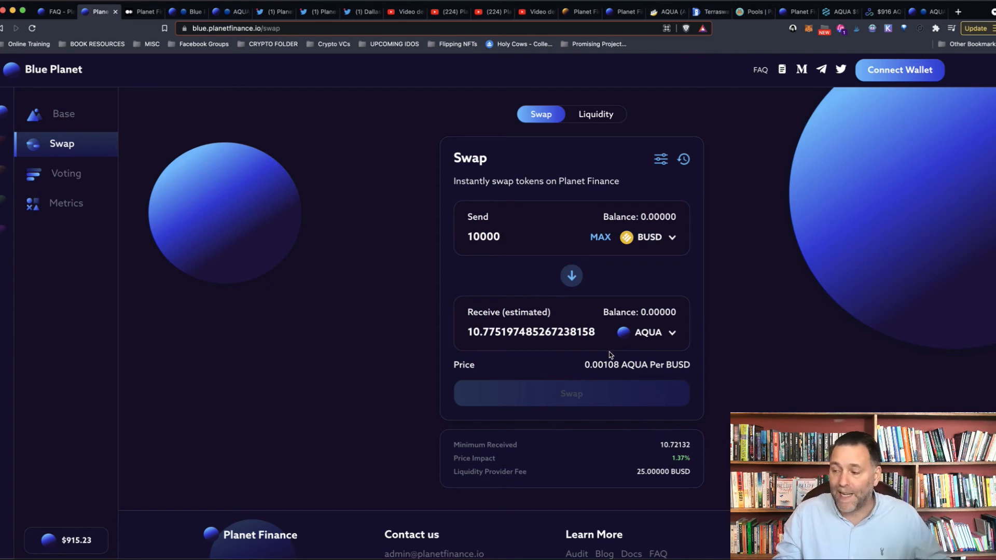
mouse_move(120, 194)
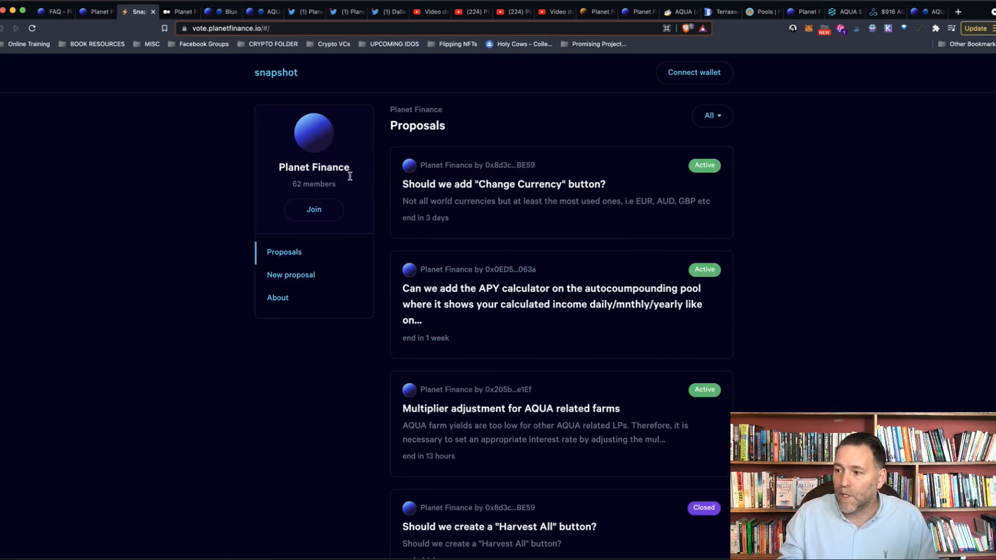
mouse_move(473, 145)
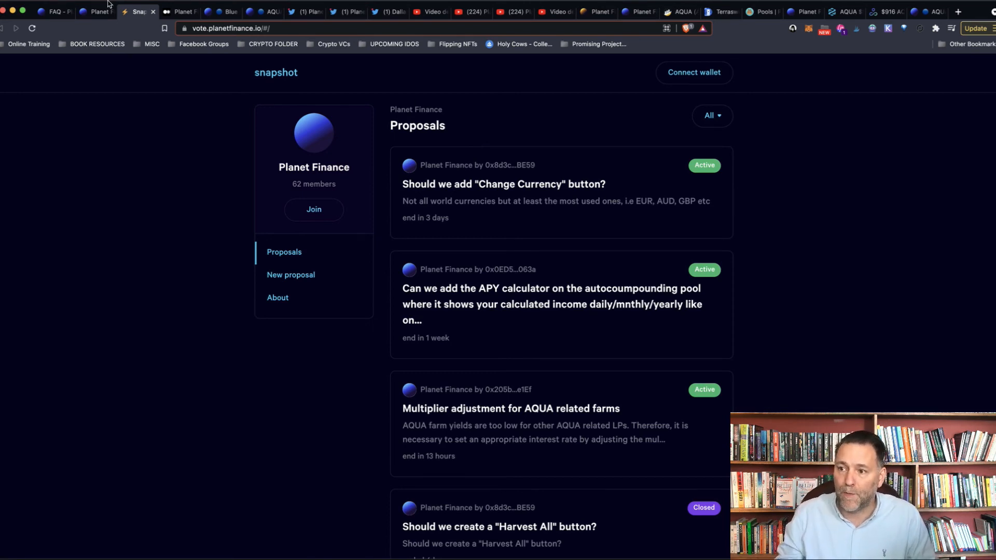
View the Metrics page's Coming Soon placeholder, then return to the Base dashboard.
click(96, 11)
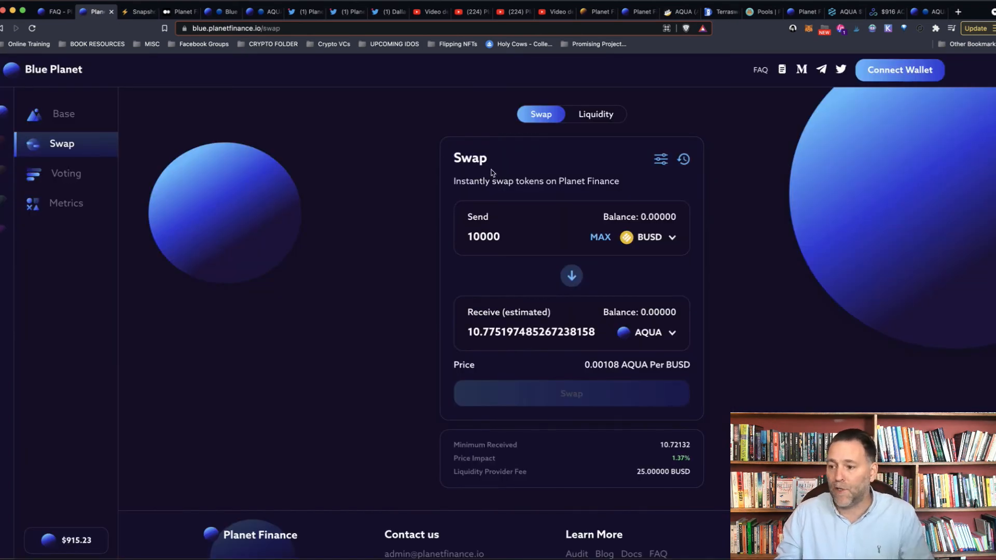
click(66, 202)
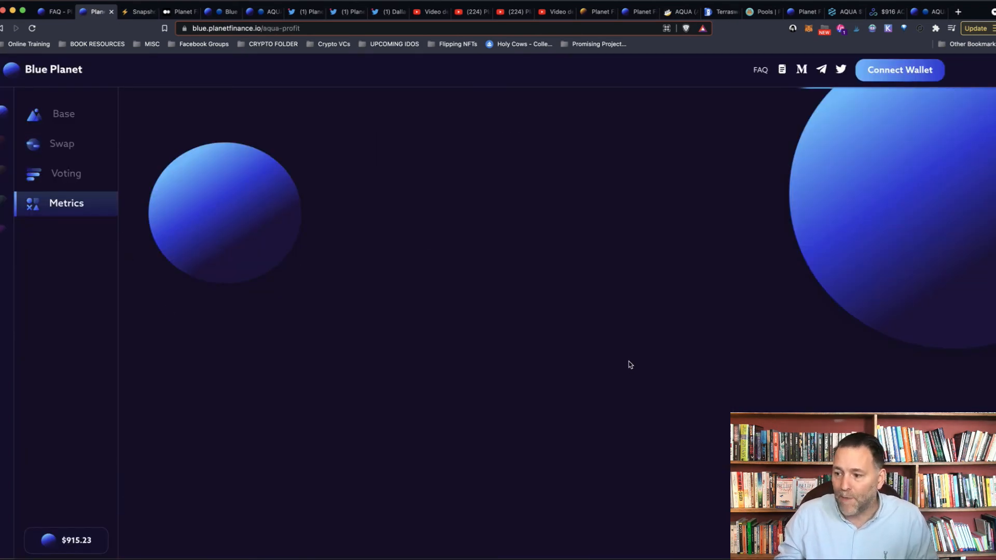
scroll(down, 3)
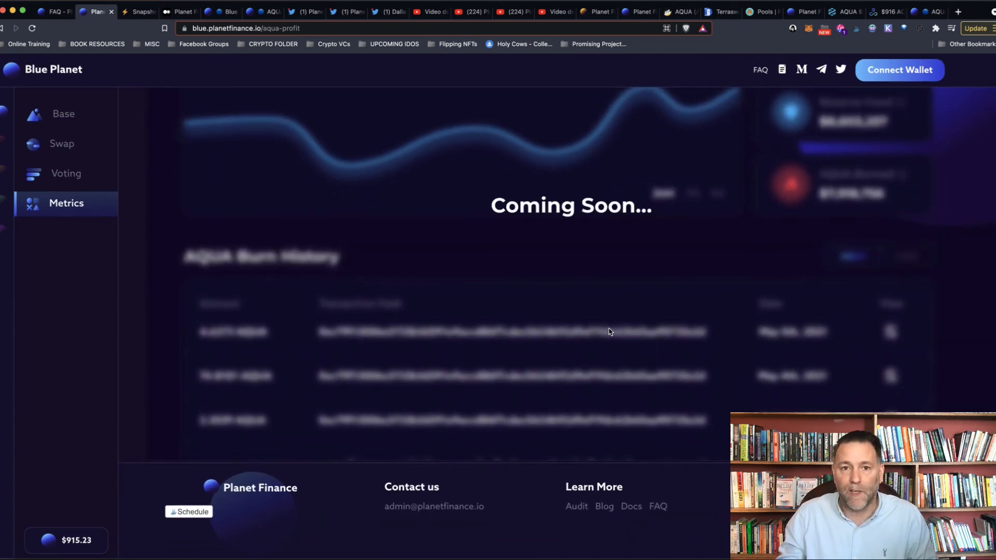
scroll(up, 3)
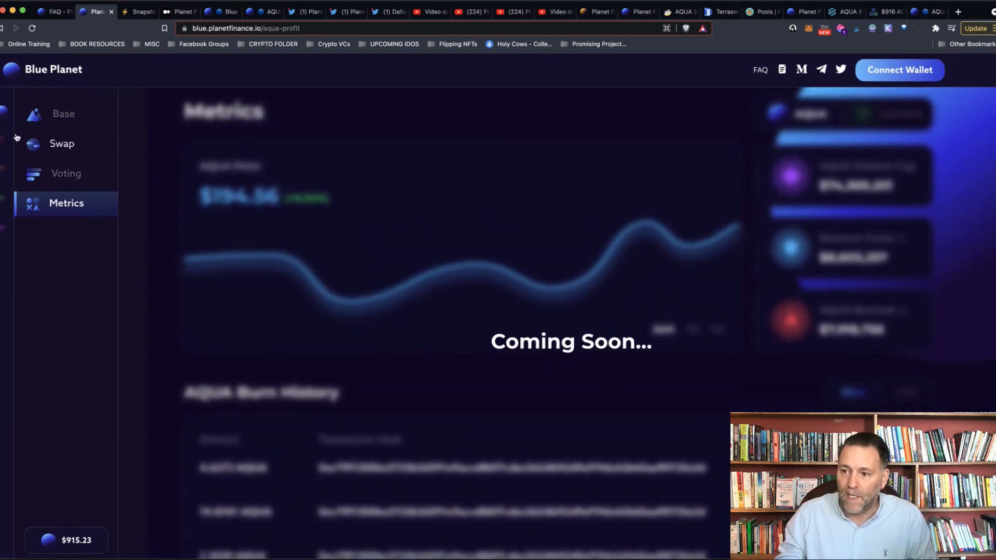
click(63, 113)
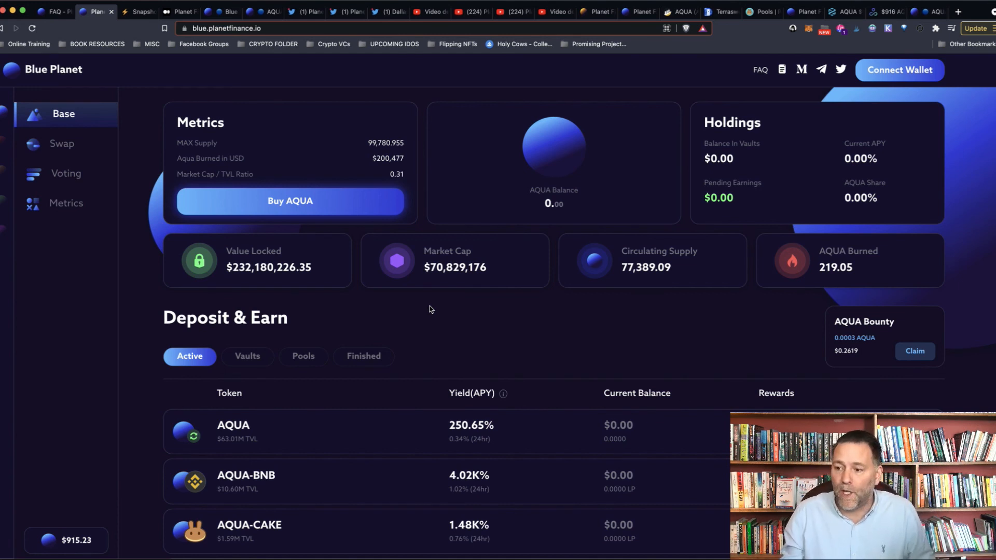
Scroll the Base page down to the Deposit & Earn vaults past BUSD-USDT.
scroll(down, 3)
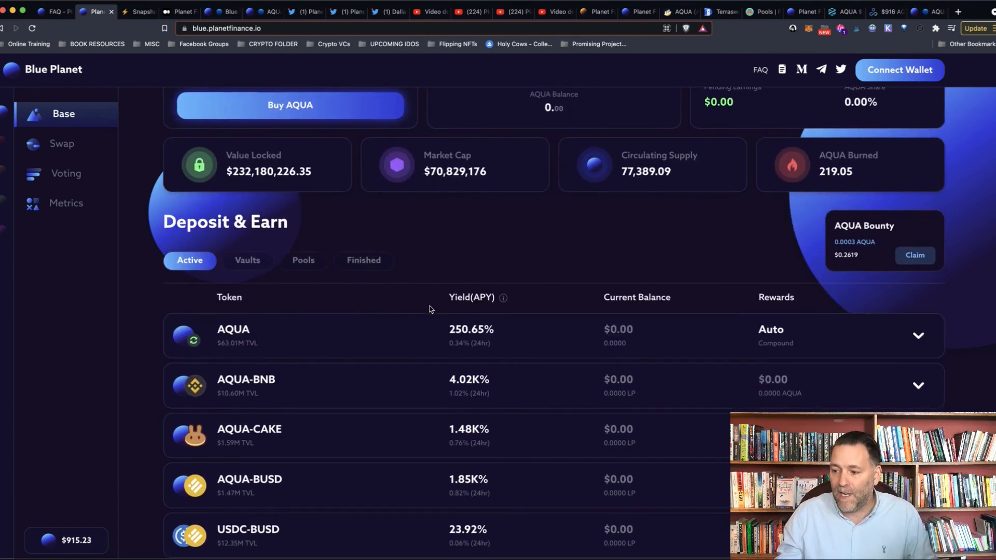
scroll(down, 3)
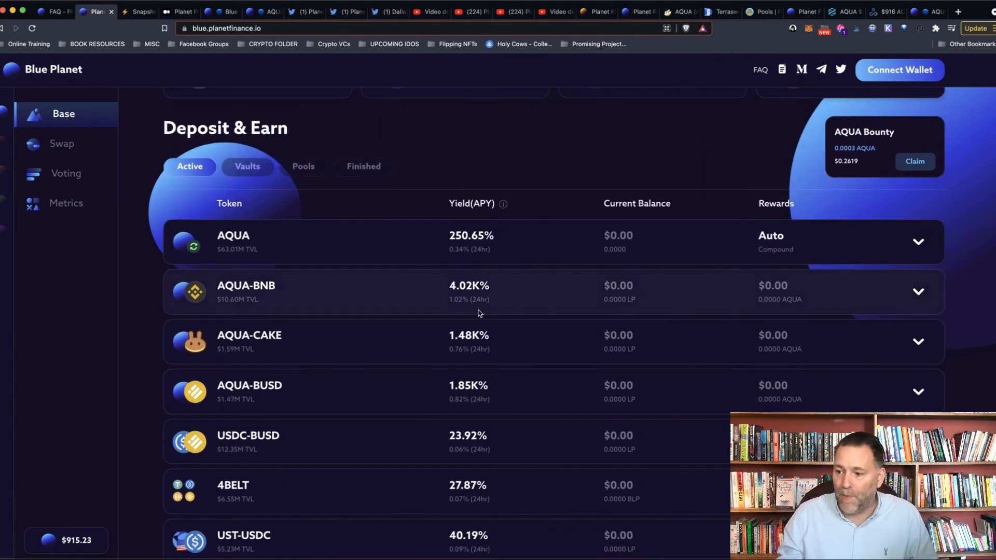
mouse_move(270, 408)
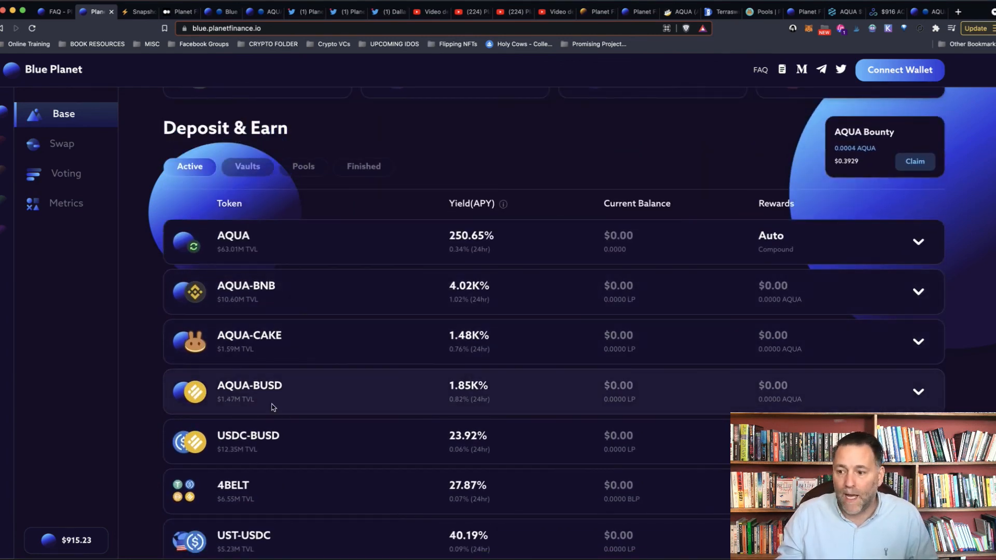
mouse_move(297, 407)
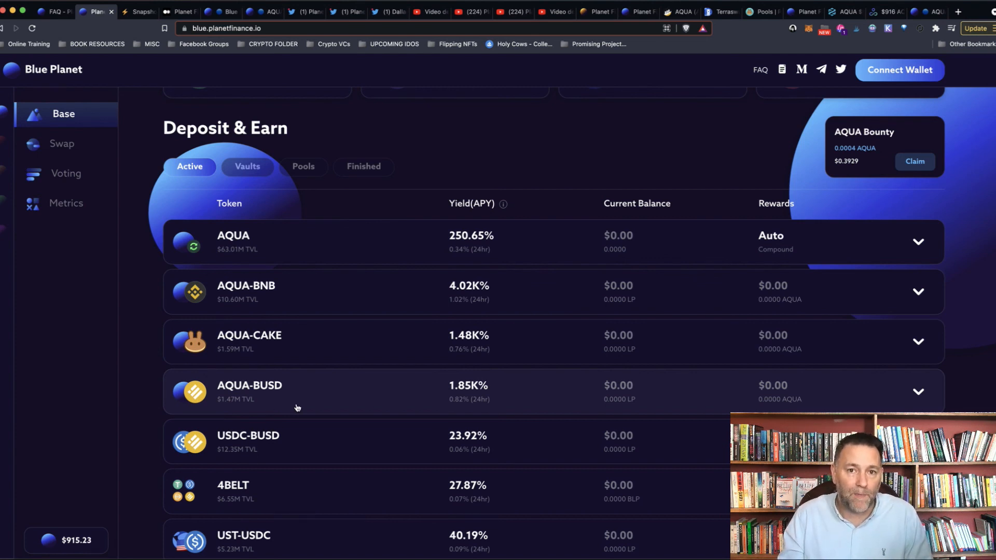
scroll(down, 3)
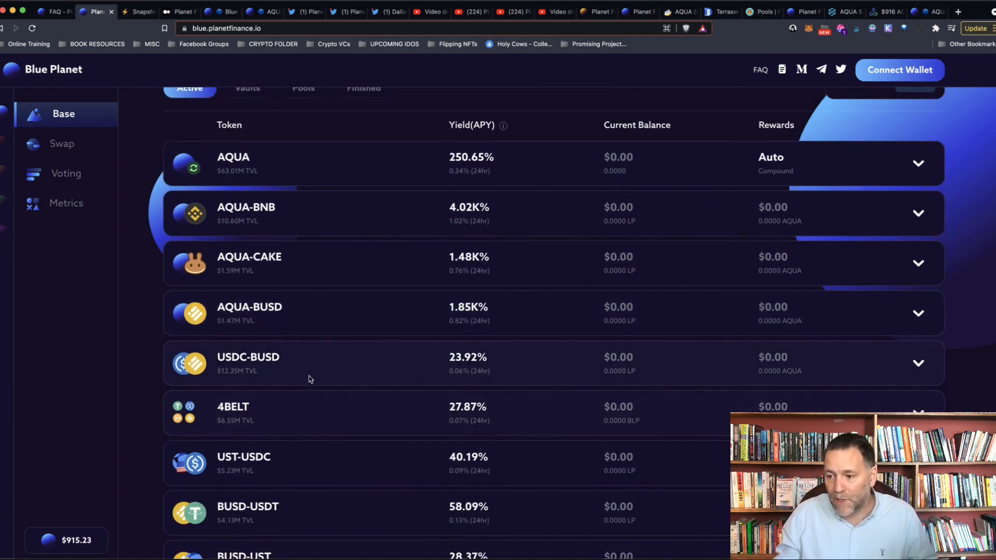
mouse_move(516, 399)
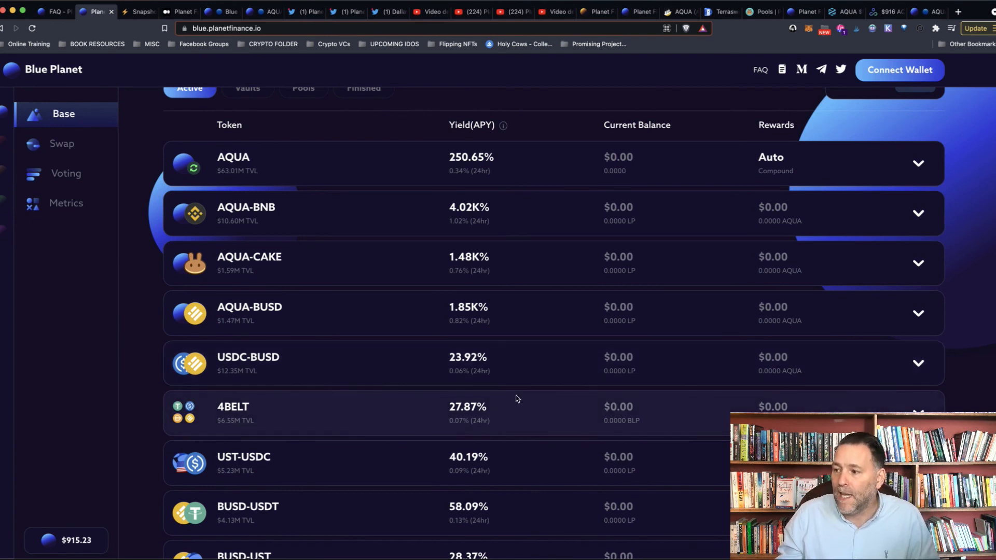